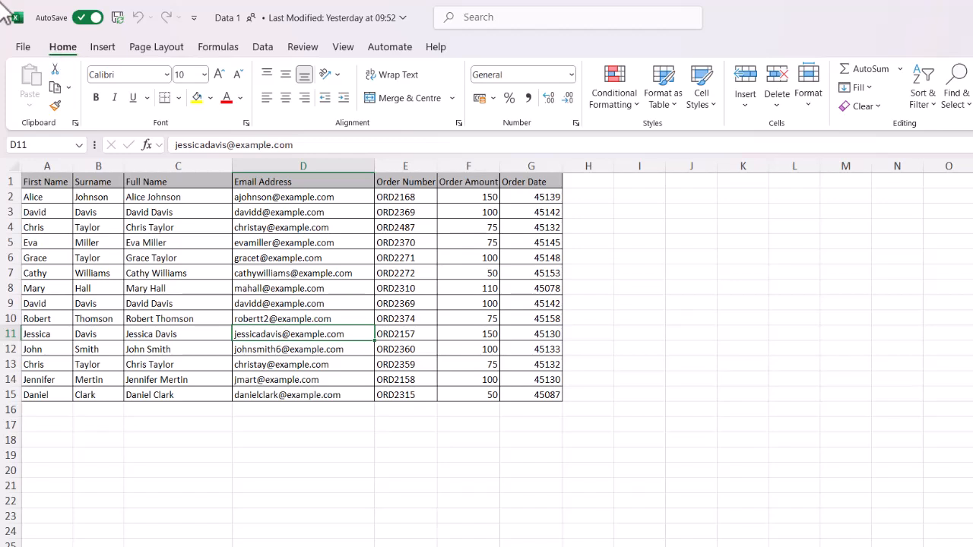
Step: Select cell C5 in the Full Name column and show the View ribbon settings
{"action": "left_click", "coordinate": [178, 243]}
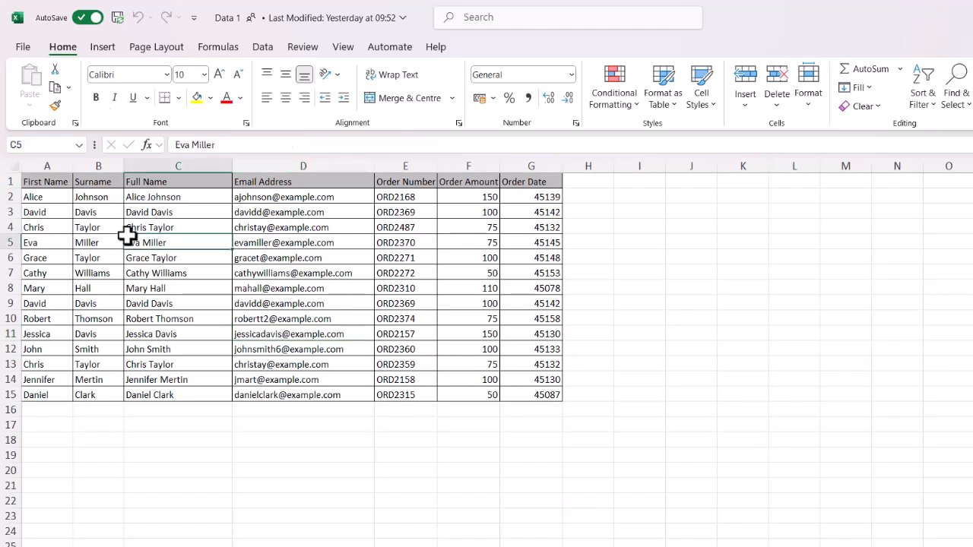
{"action": "mouse_move", "coordinate": [363, 67]}
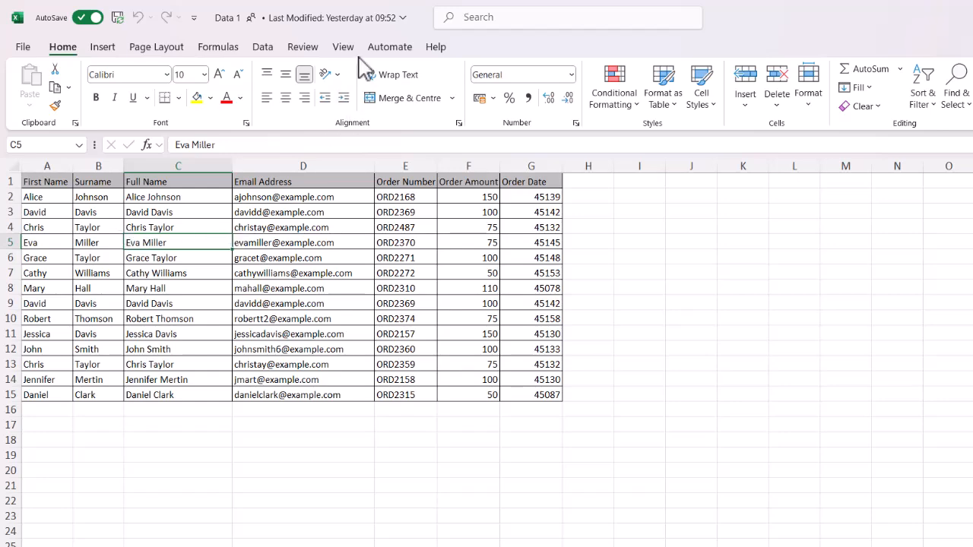
{"action": "left_click", "coordinate": [343, 46]}
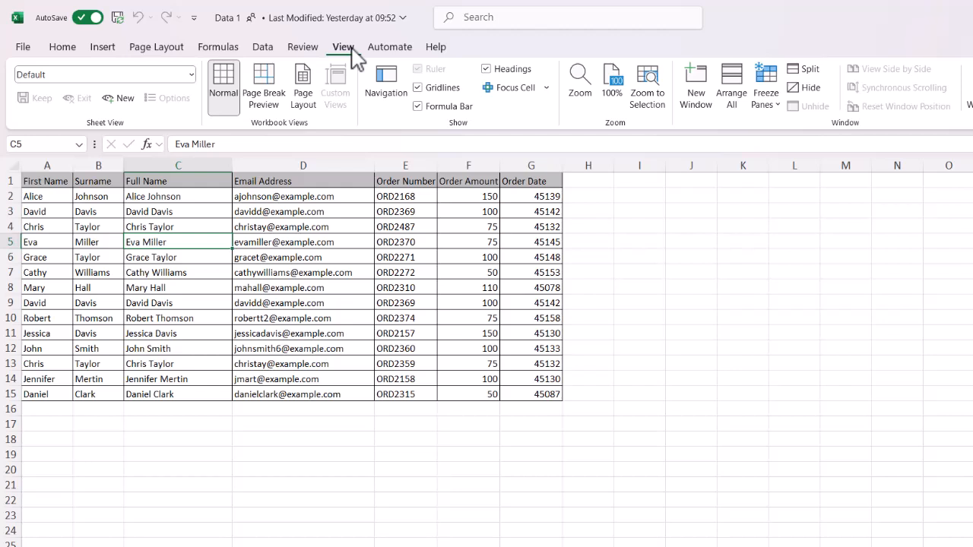
{"action": "mouse_move", "coordinate": [389, 55]}
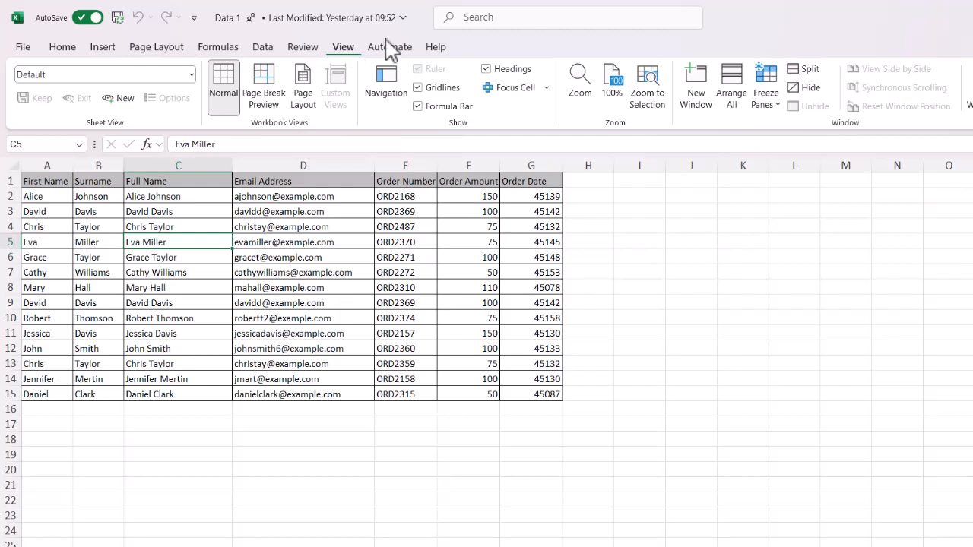
Step: Turn on Focus Cell and check the green highlight follows cells C11, B10, E4 and B7
{"action": "left_click", "coordinate": [509, 86]}
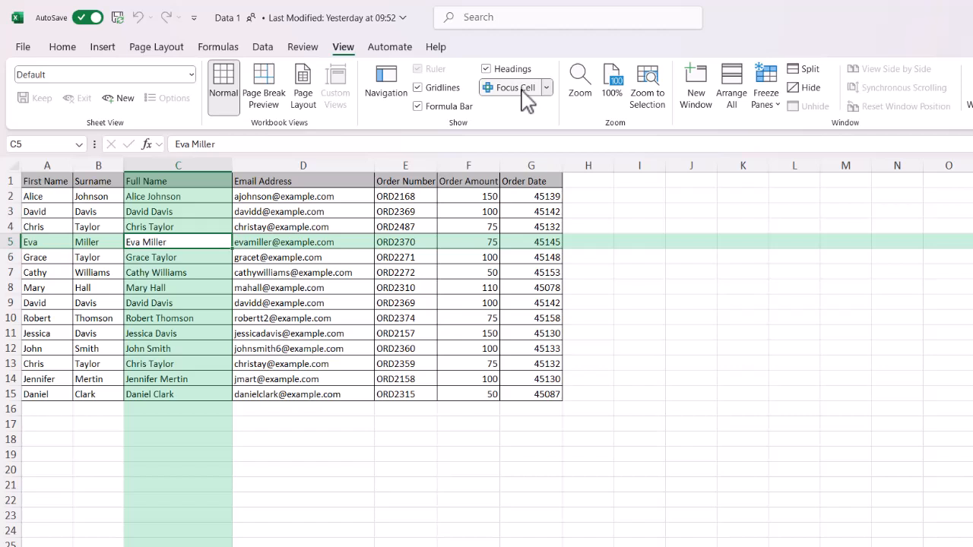
{"action": "left_click", "coordinate": [178, 333]}
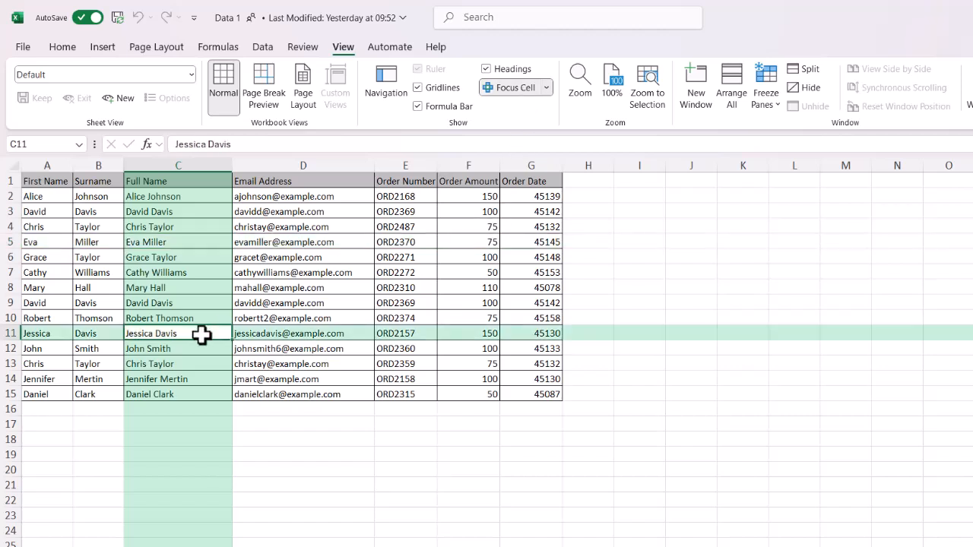
{"action": "left_click", "coordinate": [97, 317]}
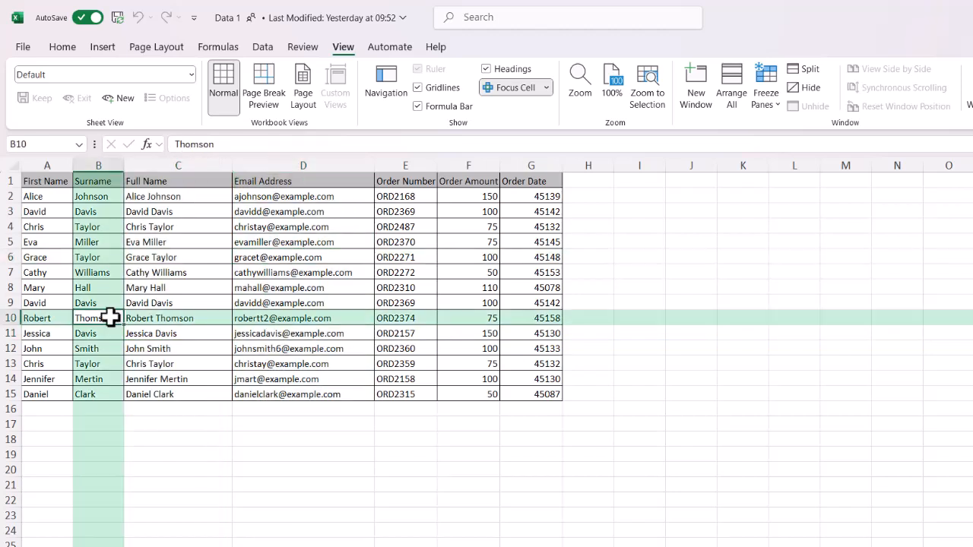
{"action": "left_click", "coordinate": [405, 227]}
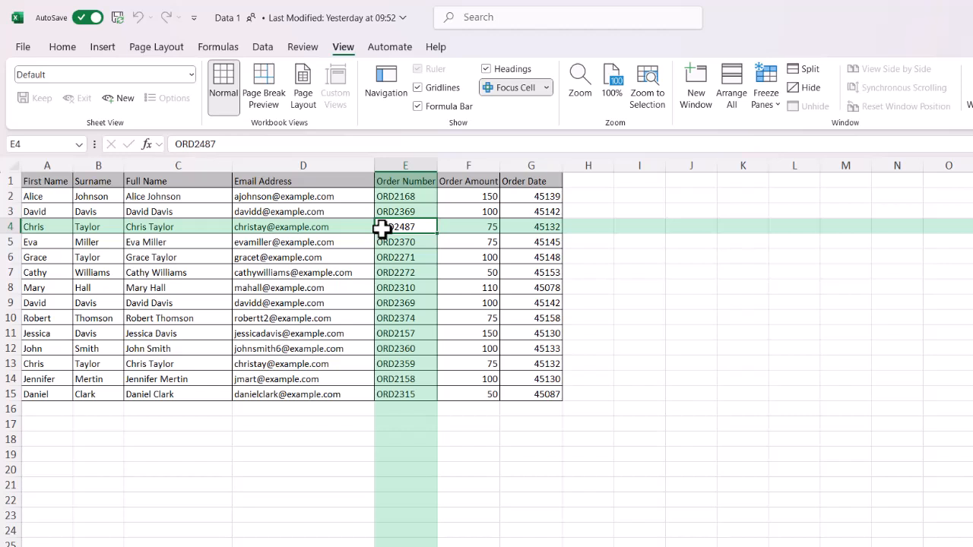
{"action": "mouse_move", "coordinate": [123, 301]}
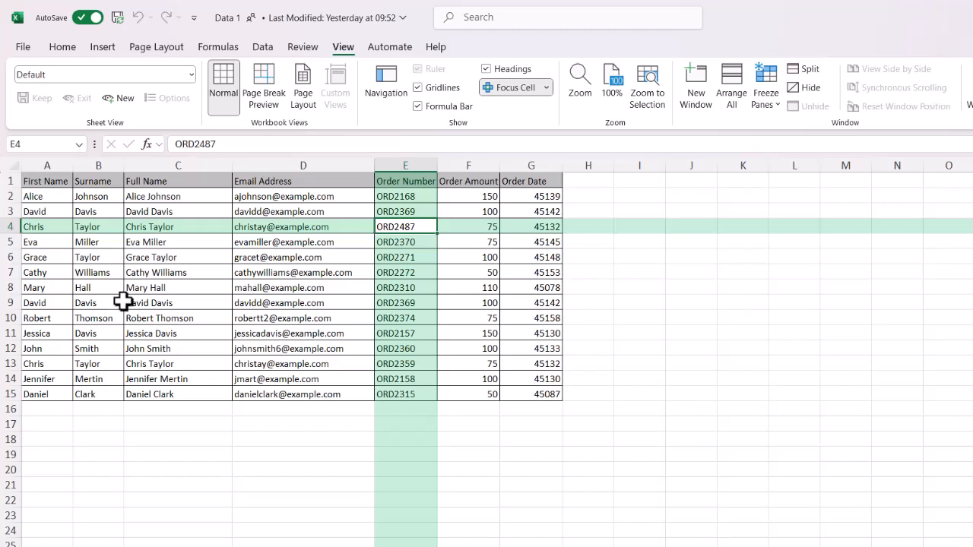
{"action": "left_click", "coordinate": [97, 272]}
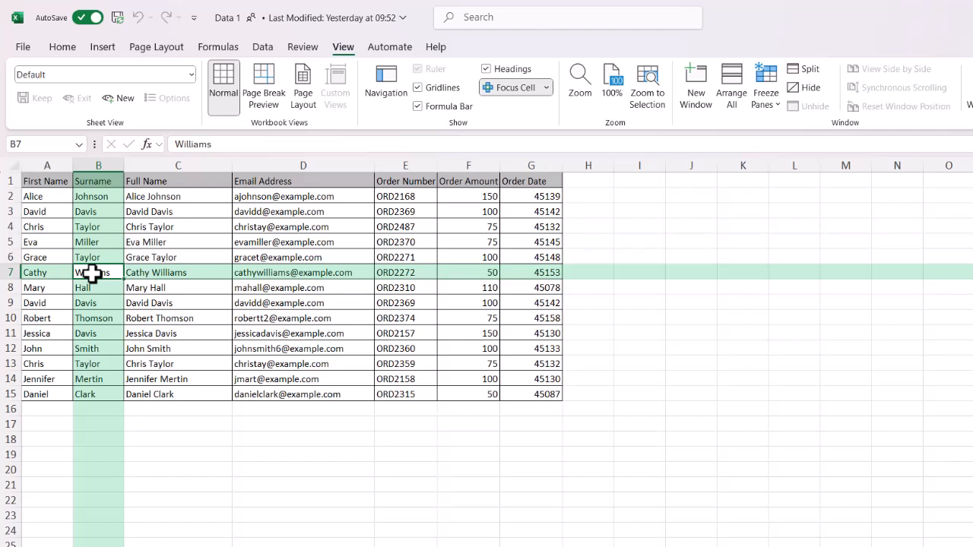
{"action": "mouse_move", "coordinate": [540, 110]}
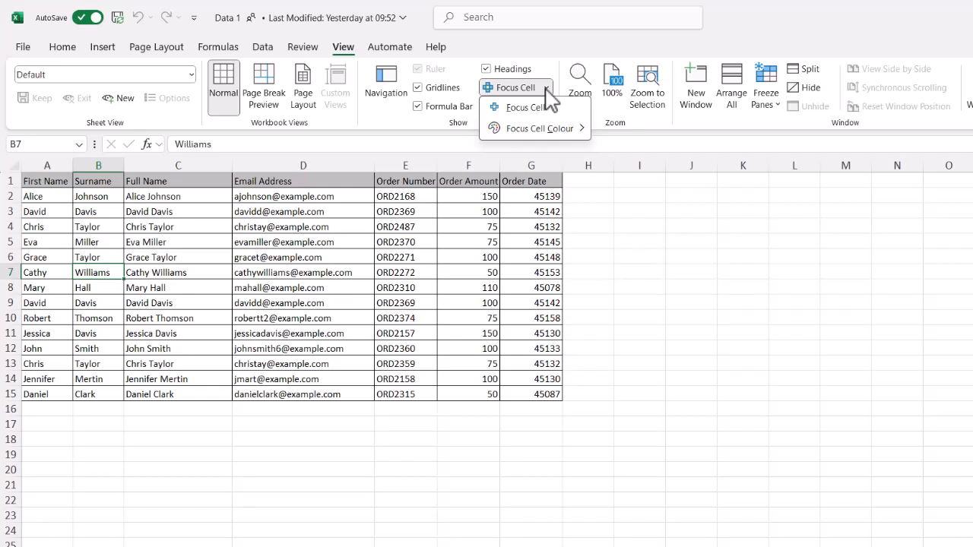
Step: Set the Focus Cell colour to Light Blue and verify it on cell E8
{"action": "left_click", "coordinate": [540, 128]}
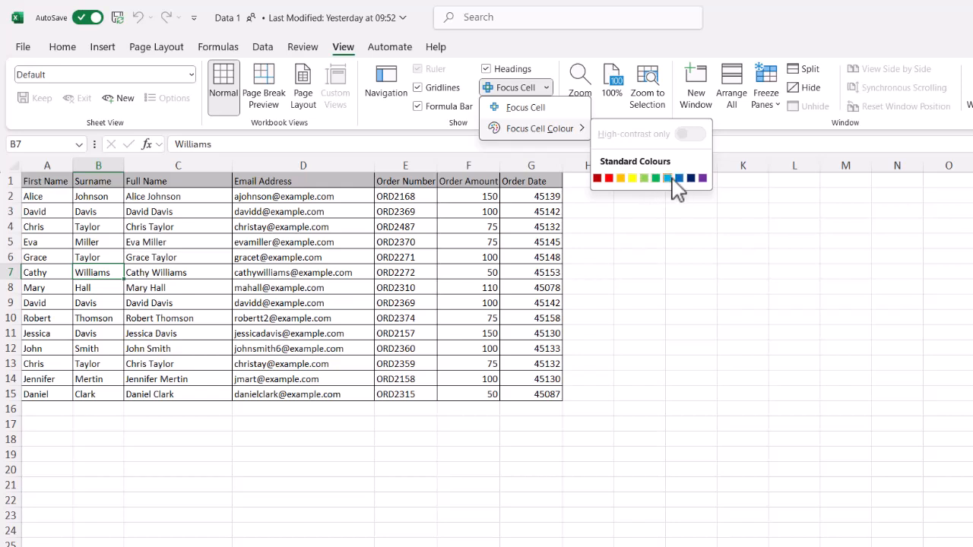
{"action": "mouse_move", "coordinate": [667, 177]}
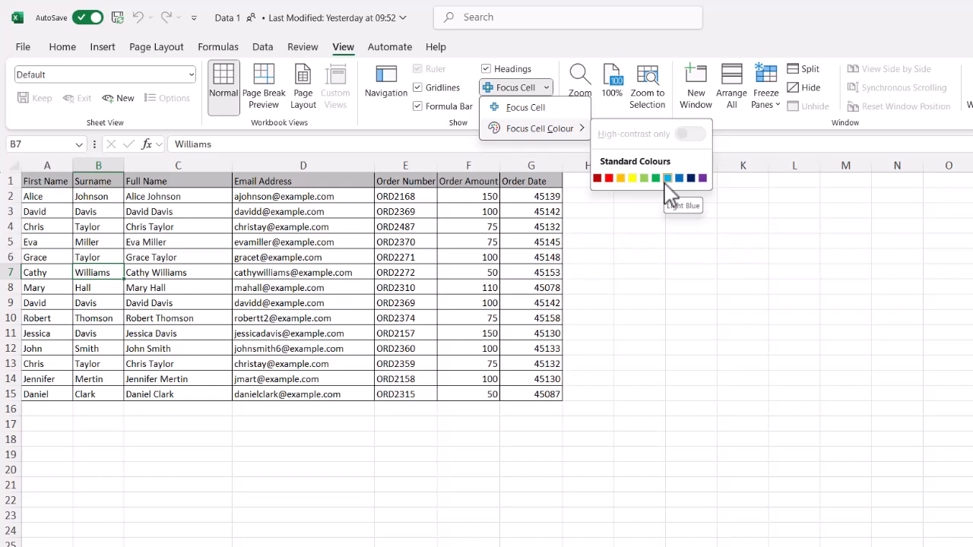
{"action": "mouse_move", "coordinate": [675, 190]}
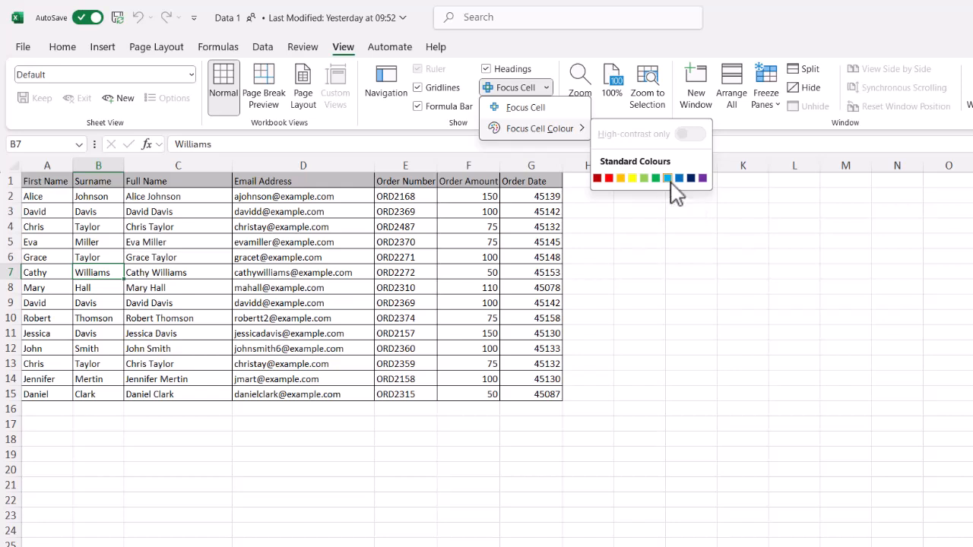
{"action": "left_click", "coordinate": [178, 348]}
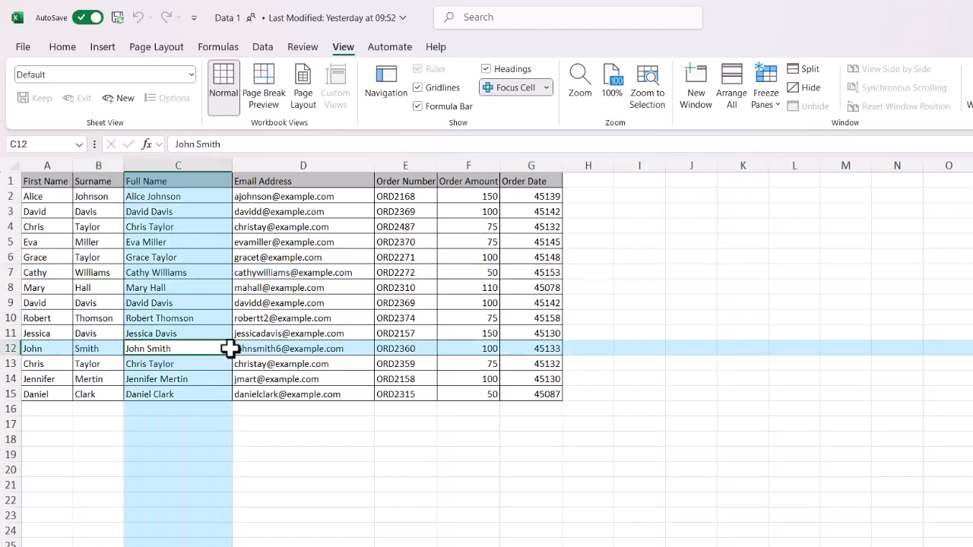
{"action": "left_click", "coordinate": [404, 287]}
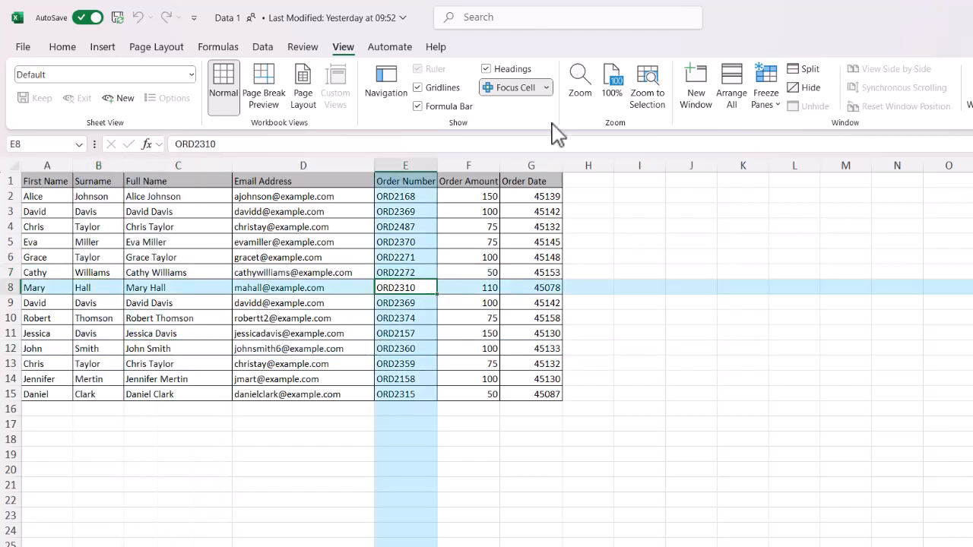
{"action": "left_click", "coordinate": [178, 302]}
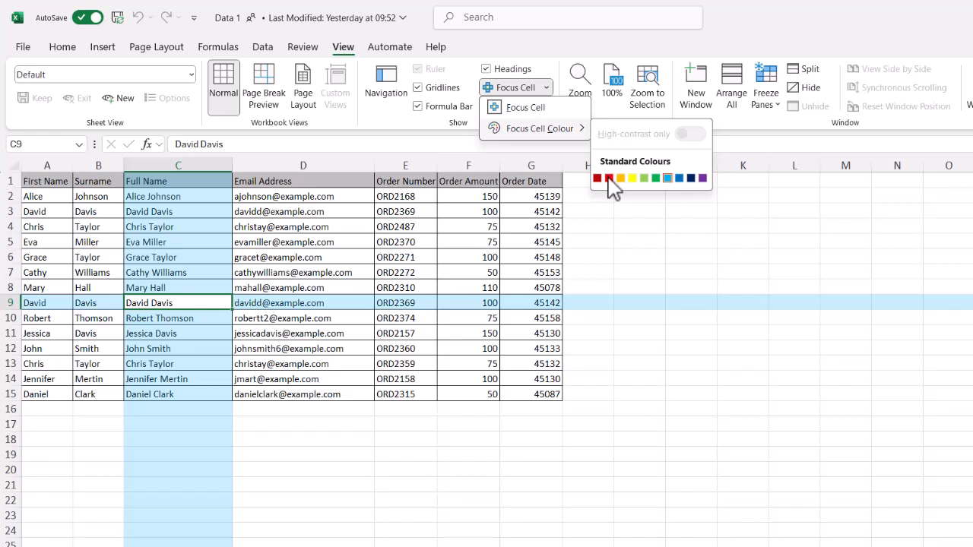
Step: Try a red Focus Cell highlight, then switch it to yellow
{"action": "left_click", "coordinate": [608, 178]}
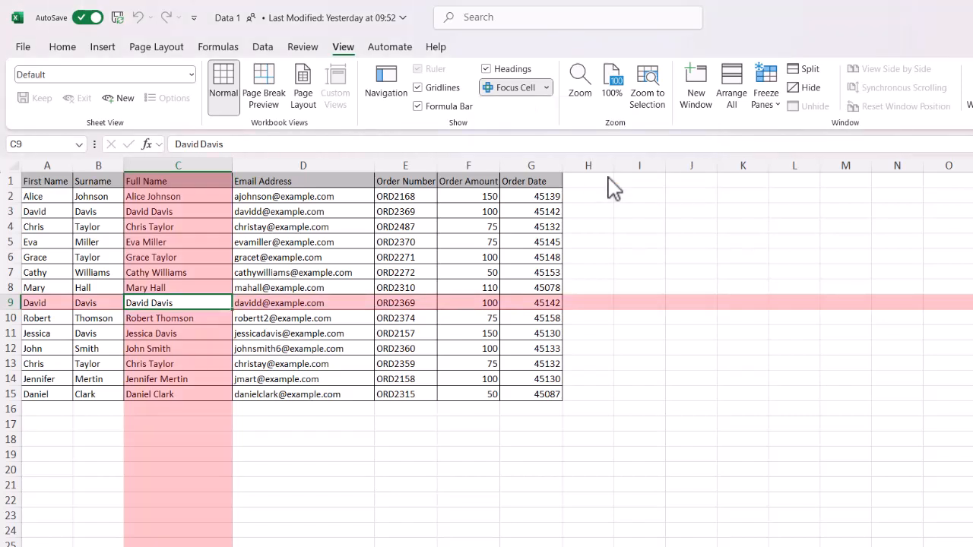
{"action": "left_click", "coordinate": [546, 87]}
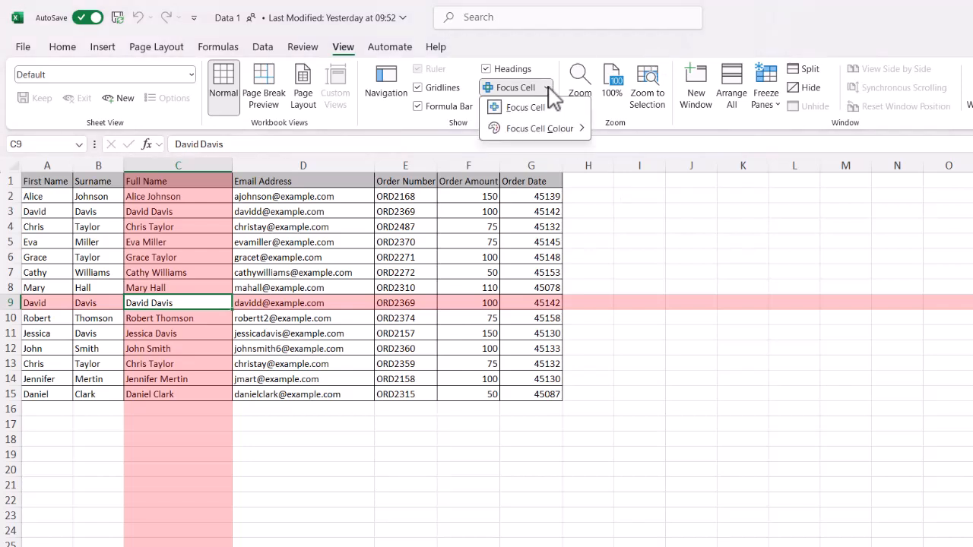
{"action": "left_click", "coordinate": [538, 127]}
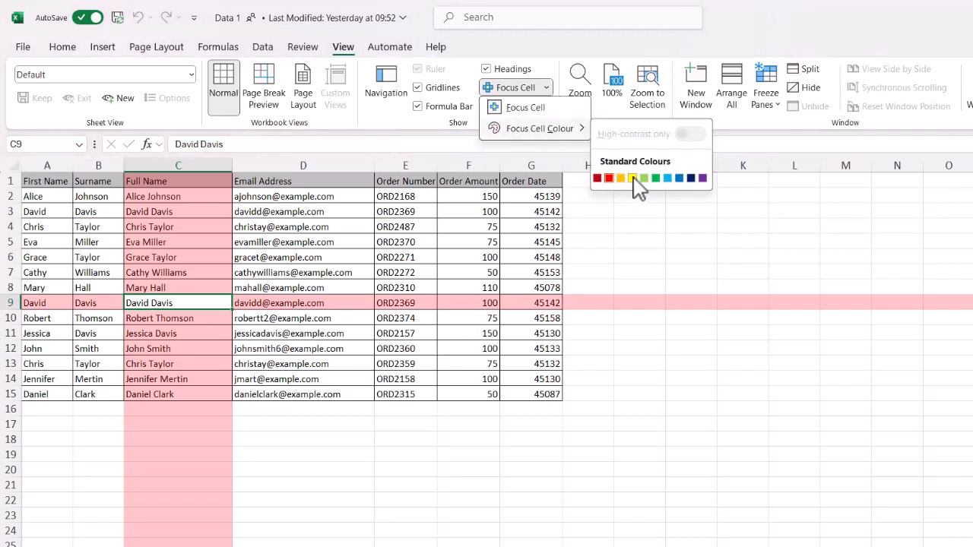
{"action": "left_click", "coordinate": [633, 178]}
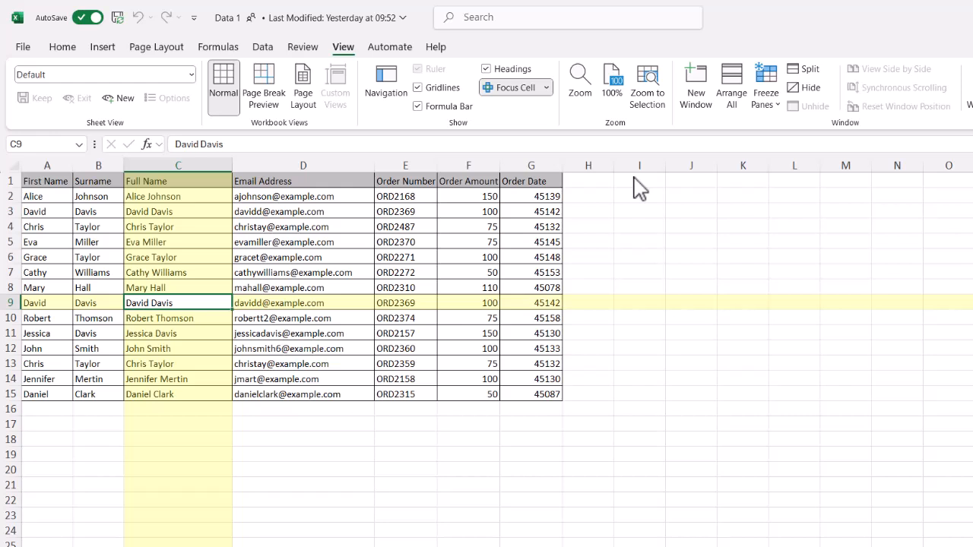
{"action": "mouse_move", "coordinate": [559, 103]}
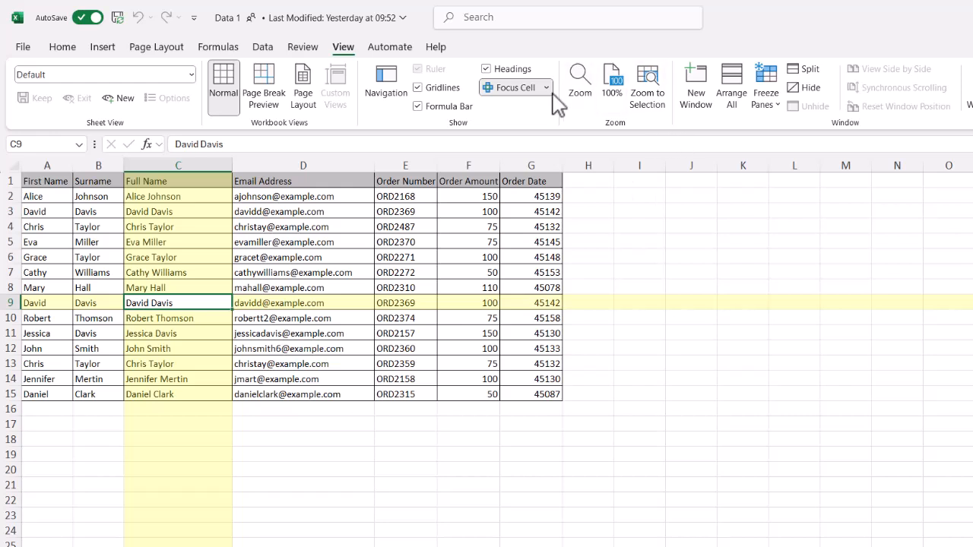
Step: Change the Focus Cell highlight to light green, then a deeper green shade
{"action": "left_click", "coordinate": [546, 86]}
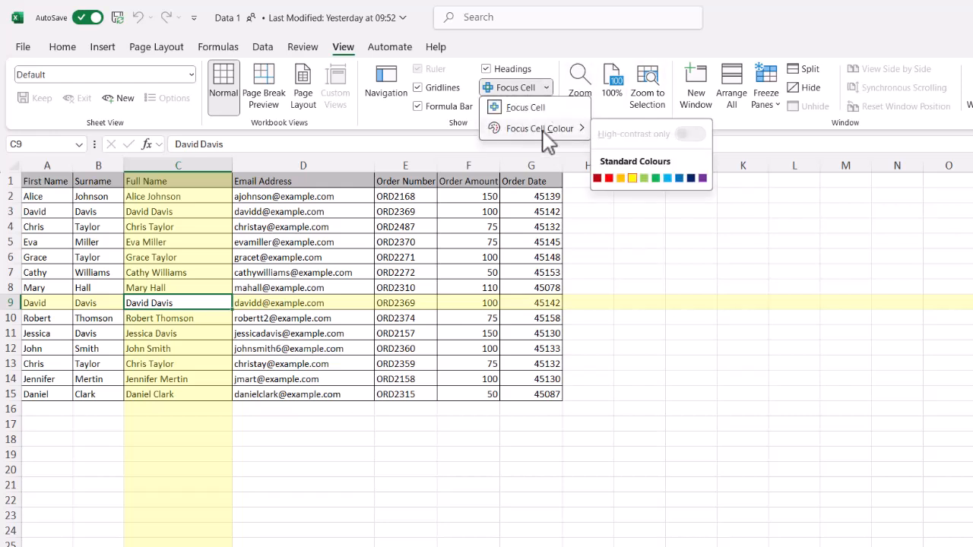
{"action": "left_click", "coordinate": [644, 177]}
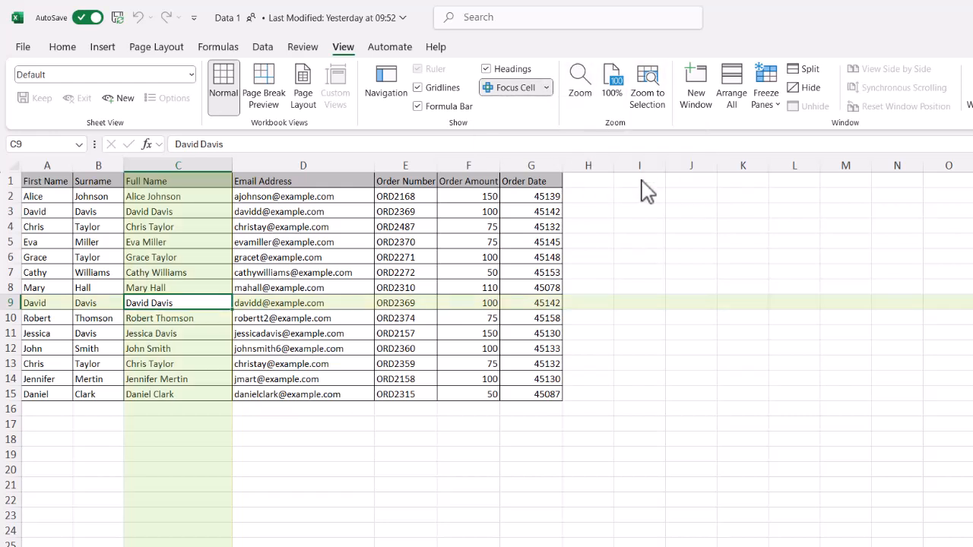
{"action": "left_click", "coordinate": [544, 86]}
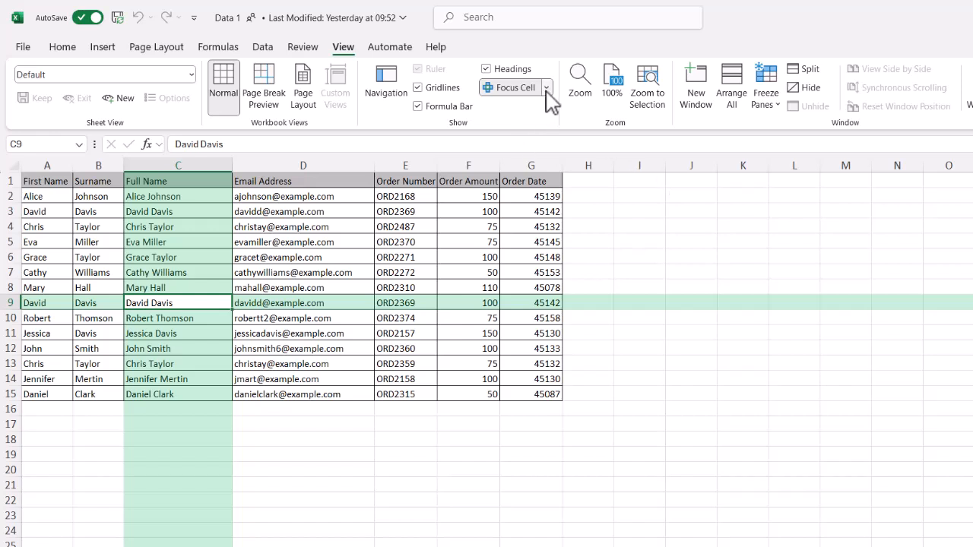
{"action": "left_click", "coordinate": [546, 87]}
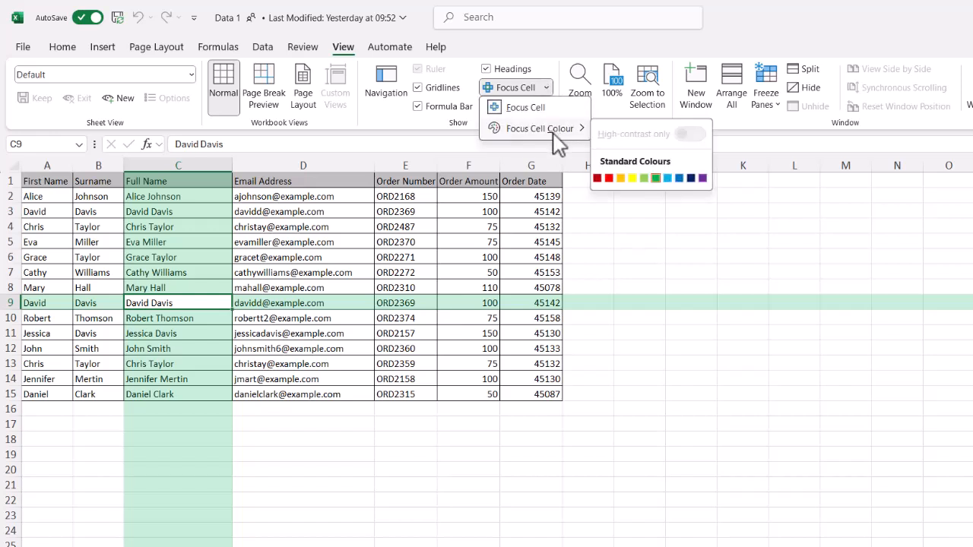
{"action": "mouse_move", "coordinate": [692, 180]}
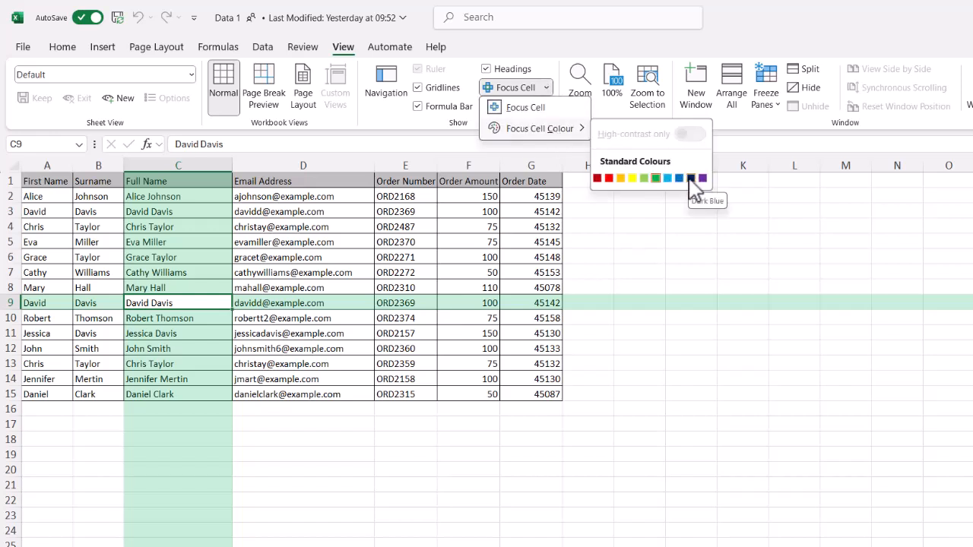